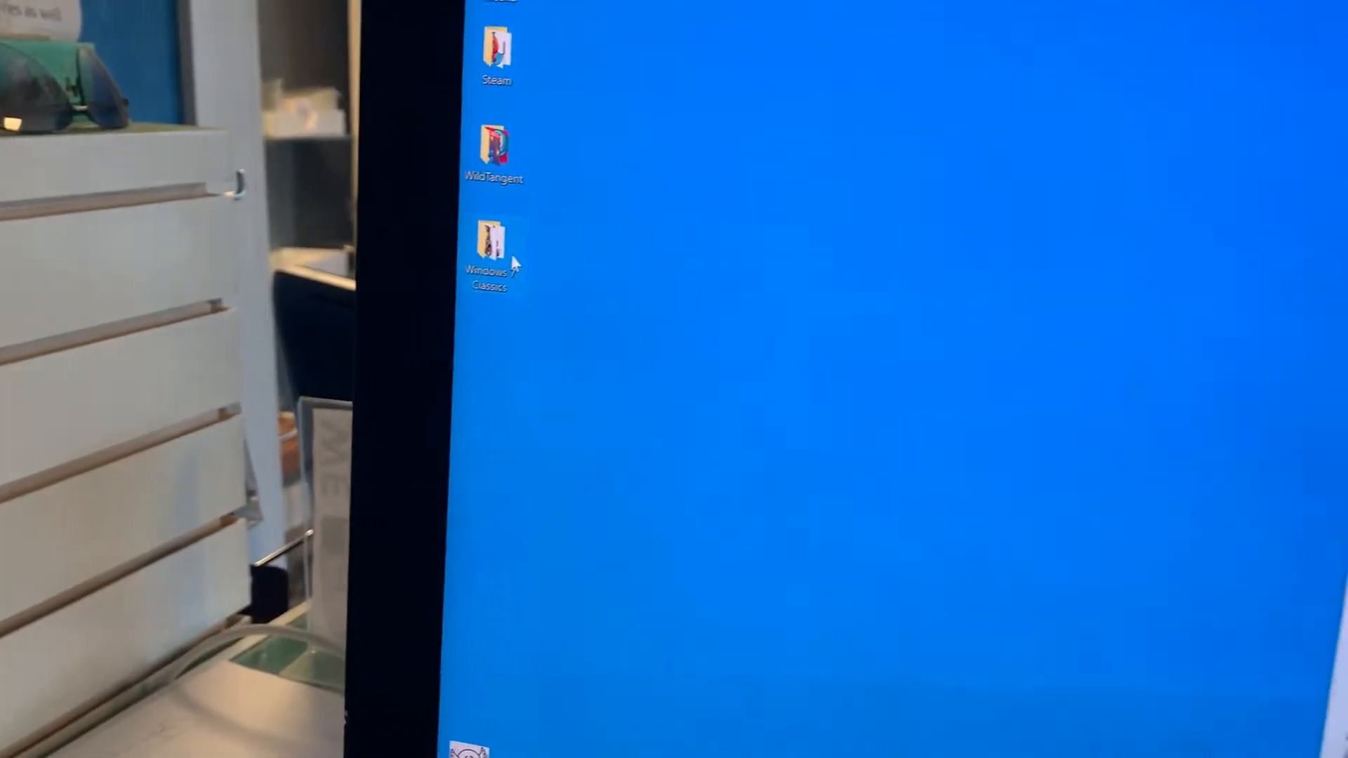
Open the Windows 7 Classics desktop folder listing Chess, FreeCell, Hearts, Inkball and Solitaire
{"action": "double_click", "coordinate": [493, 244]}
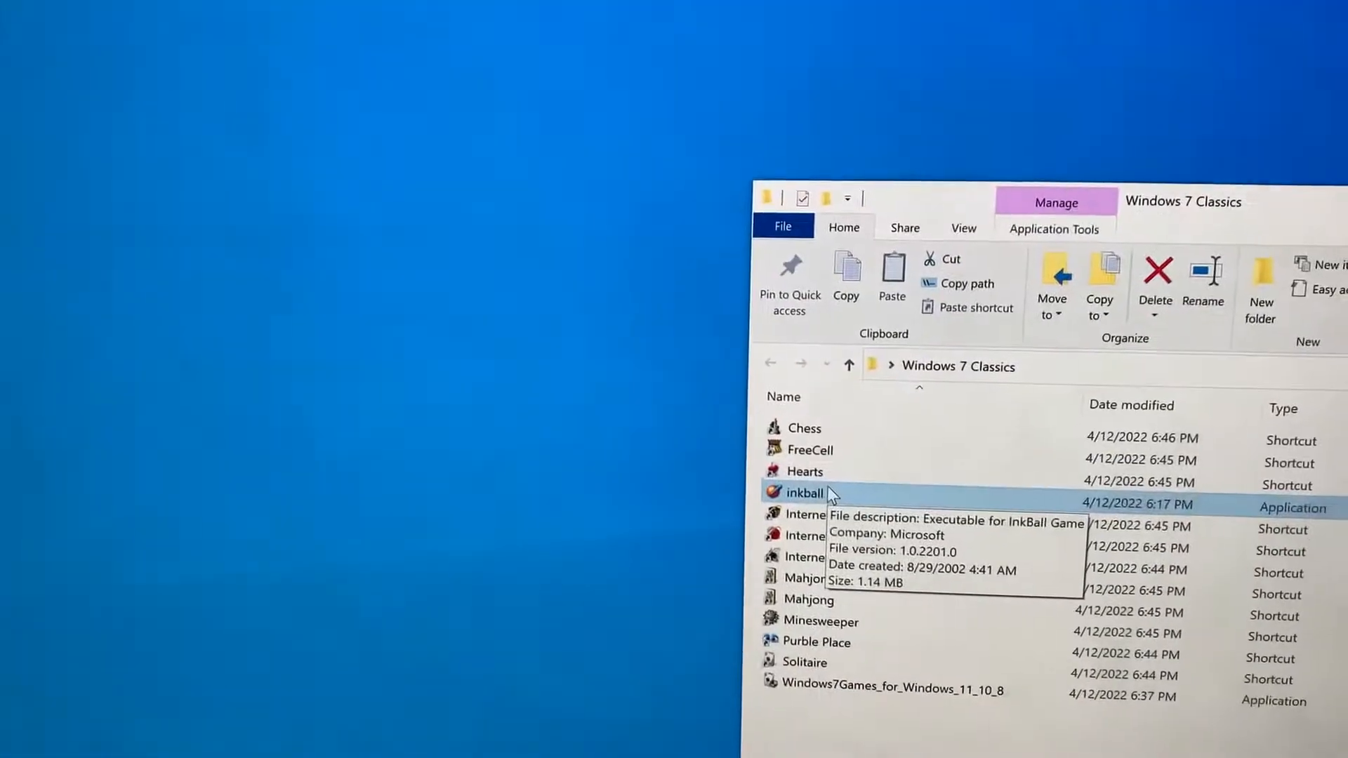
In inkball's Properties, enable 'Run this program in compatibility mode' on the Compatibility tab
{"action": "right_click", "coordinate": [801, 492]}
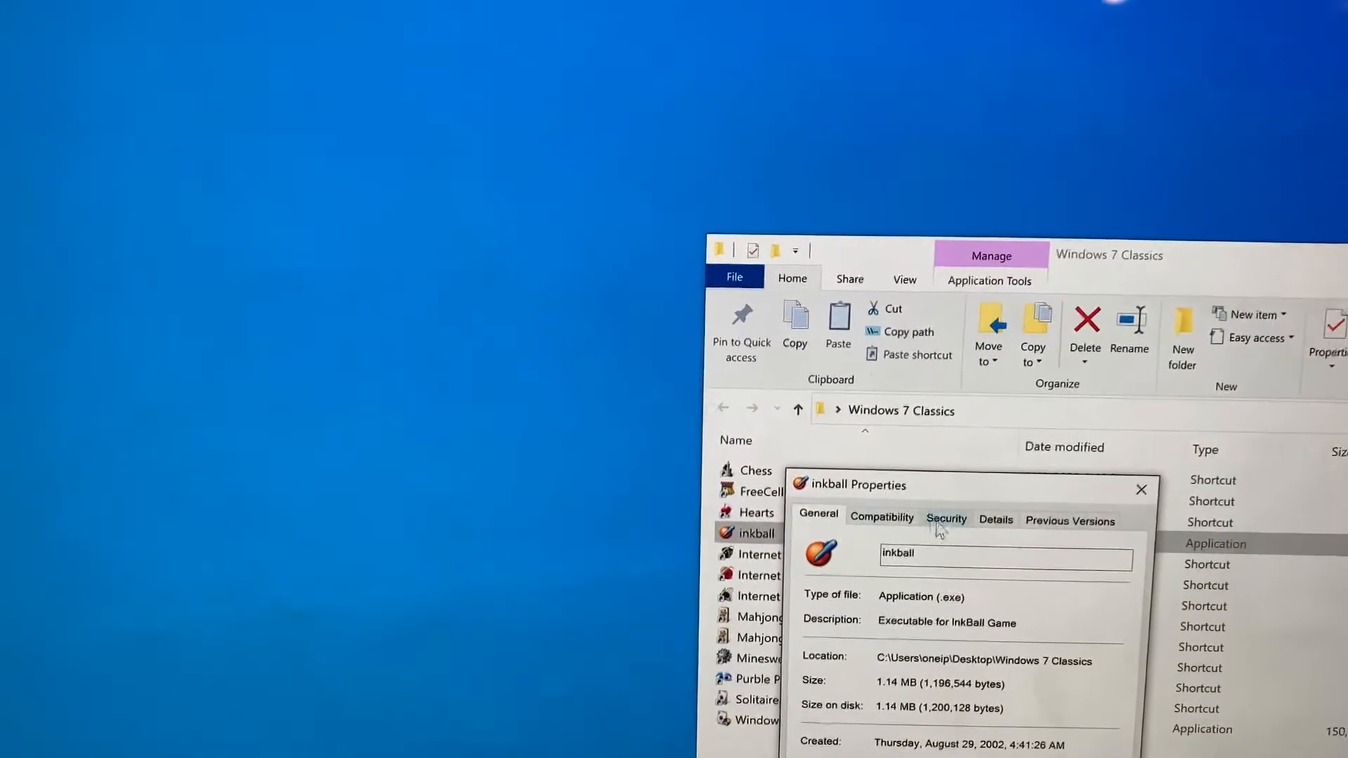
{"action": "left_click", "coordinate": [882, 518]}
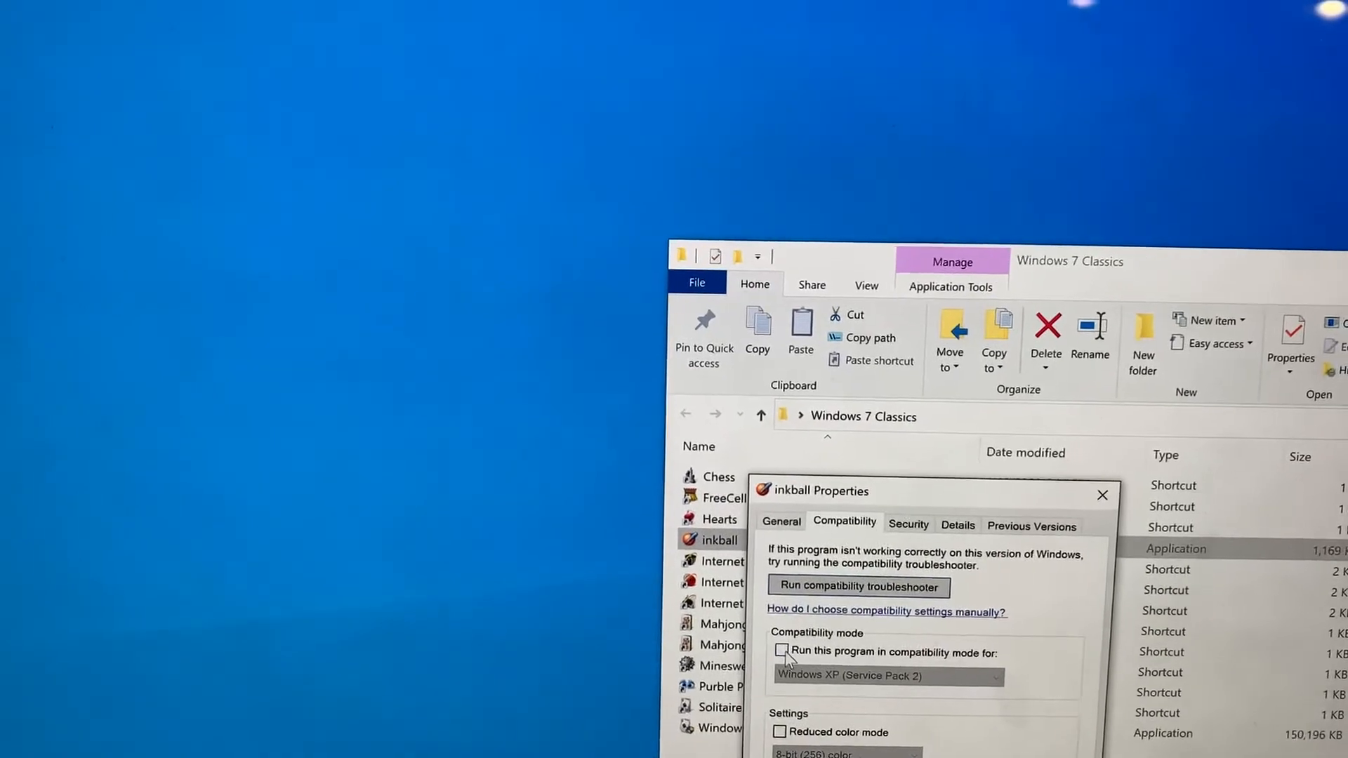
{"action": "left_click", "coordinate": [779, 652]}
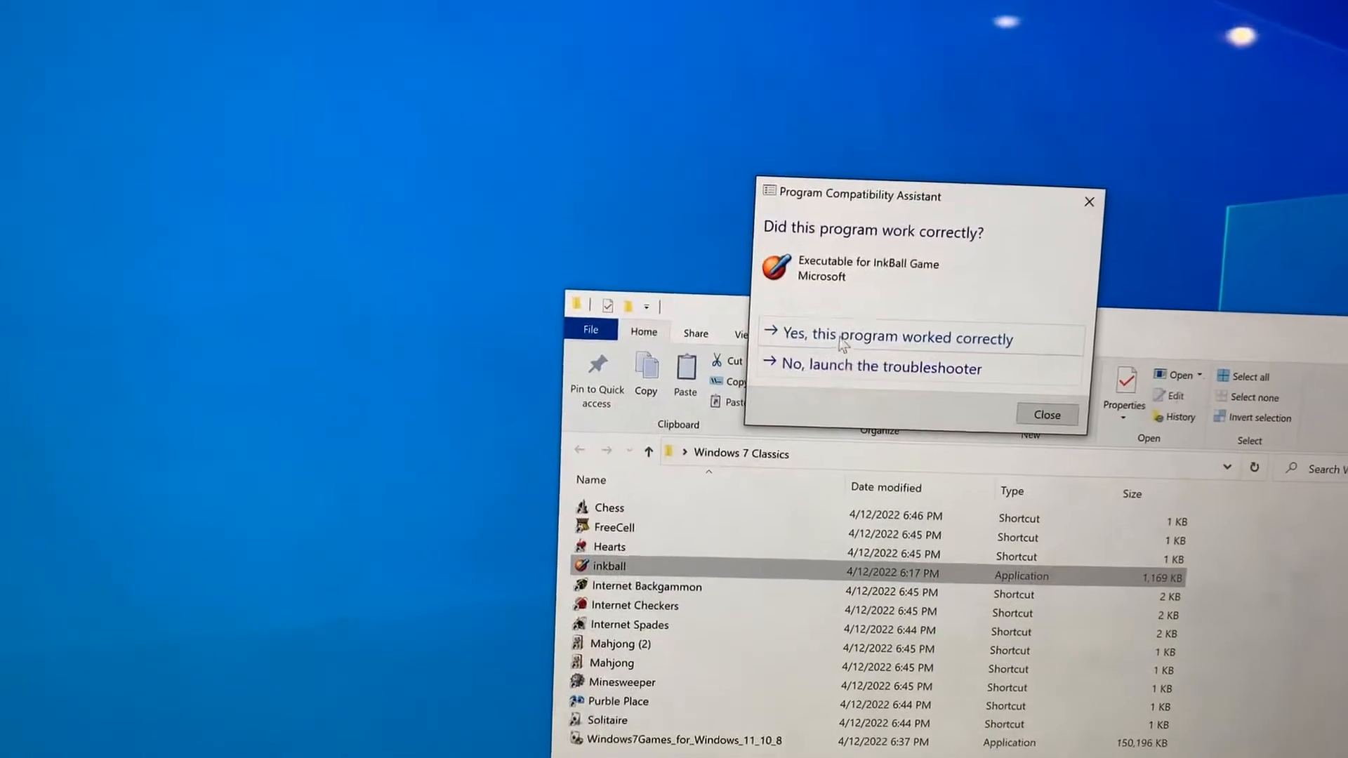
Confirm InkBall worked with Windows XP SP3 settings and finish the troubleshooter
{"action": "left_click", "coordinate": [882, 367]}
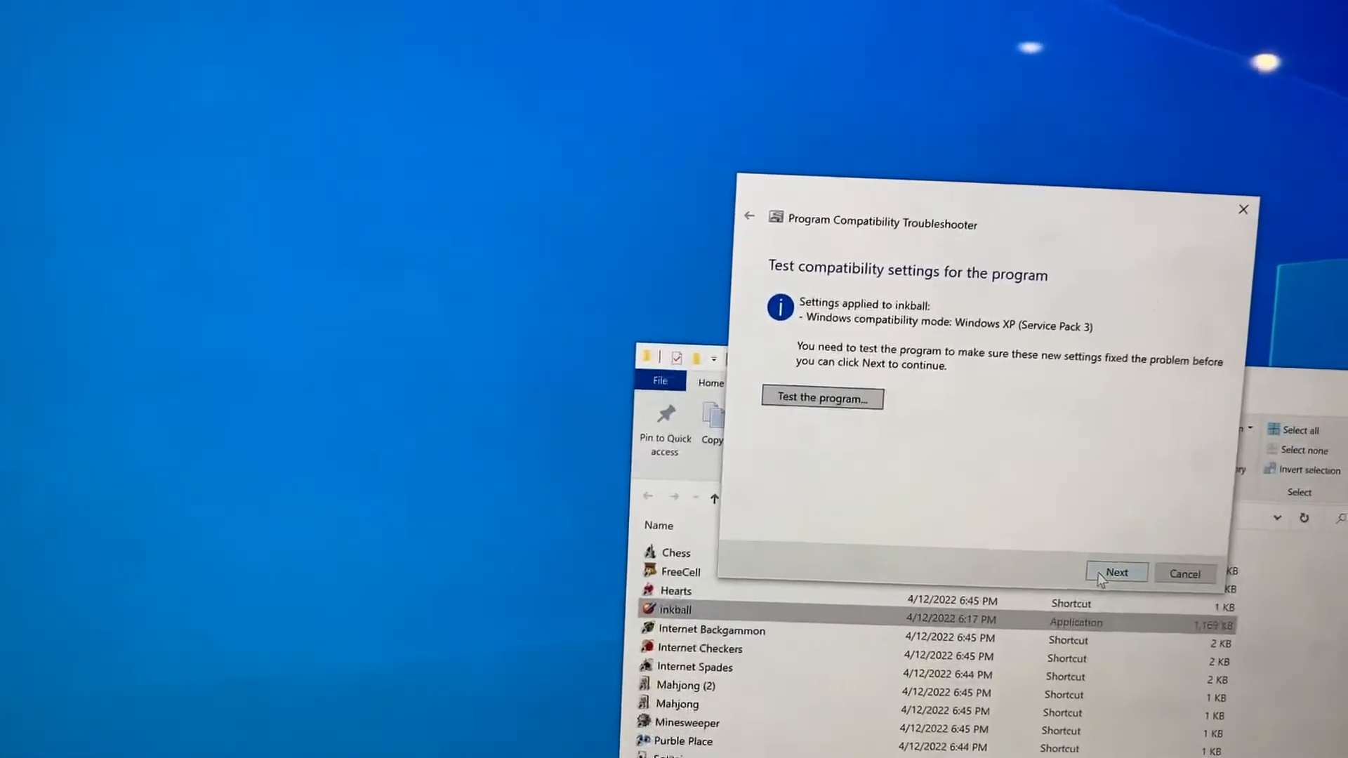
{"action": "left_click", "coordinate": [1116, 573]}
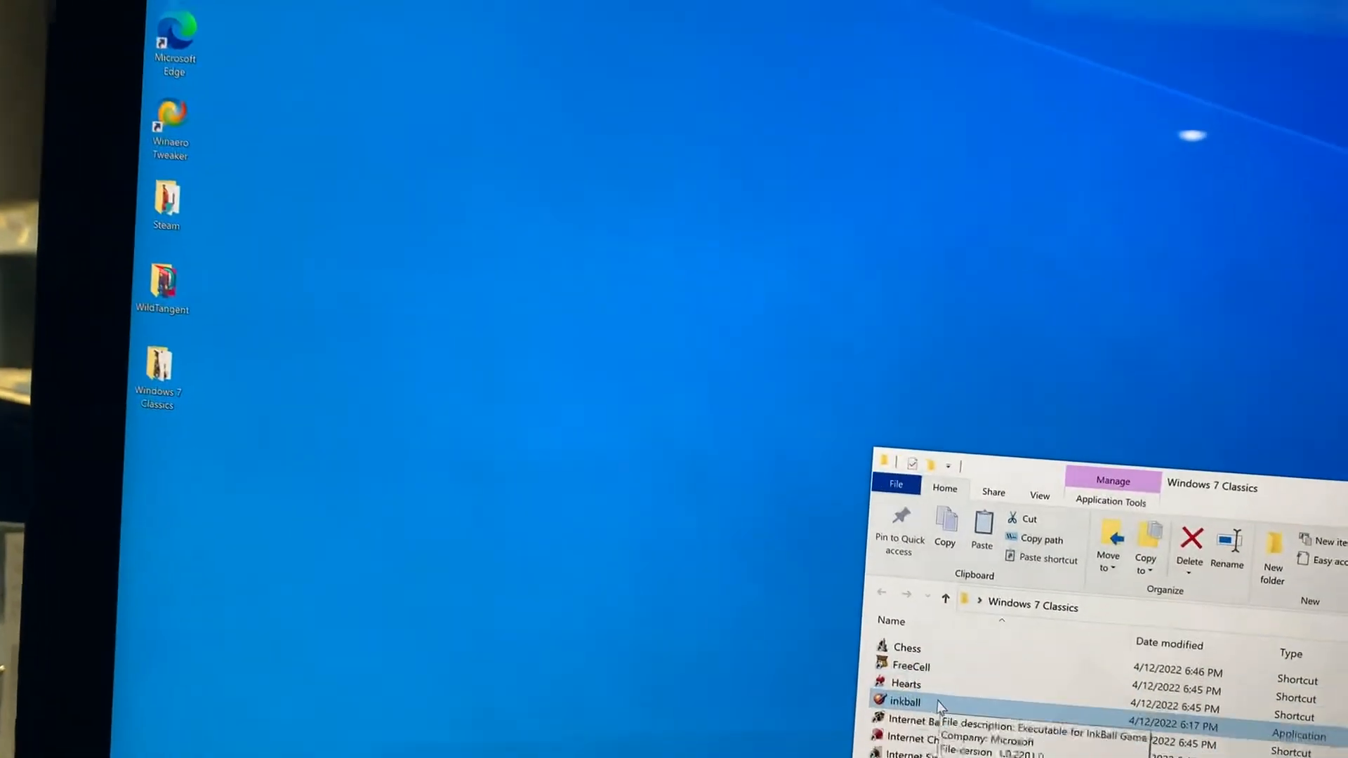
Launch inkball from the Windows 7 Classics folder in its own game window
{"action": "double_click", "coordinate": [905, 700]}
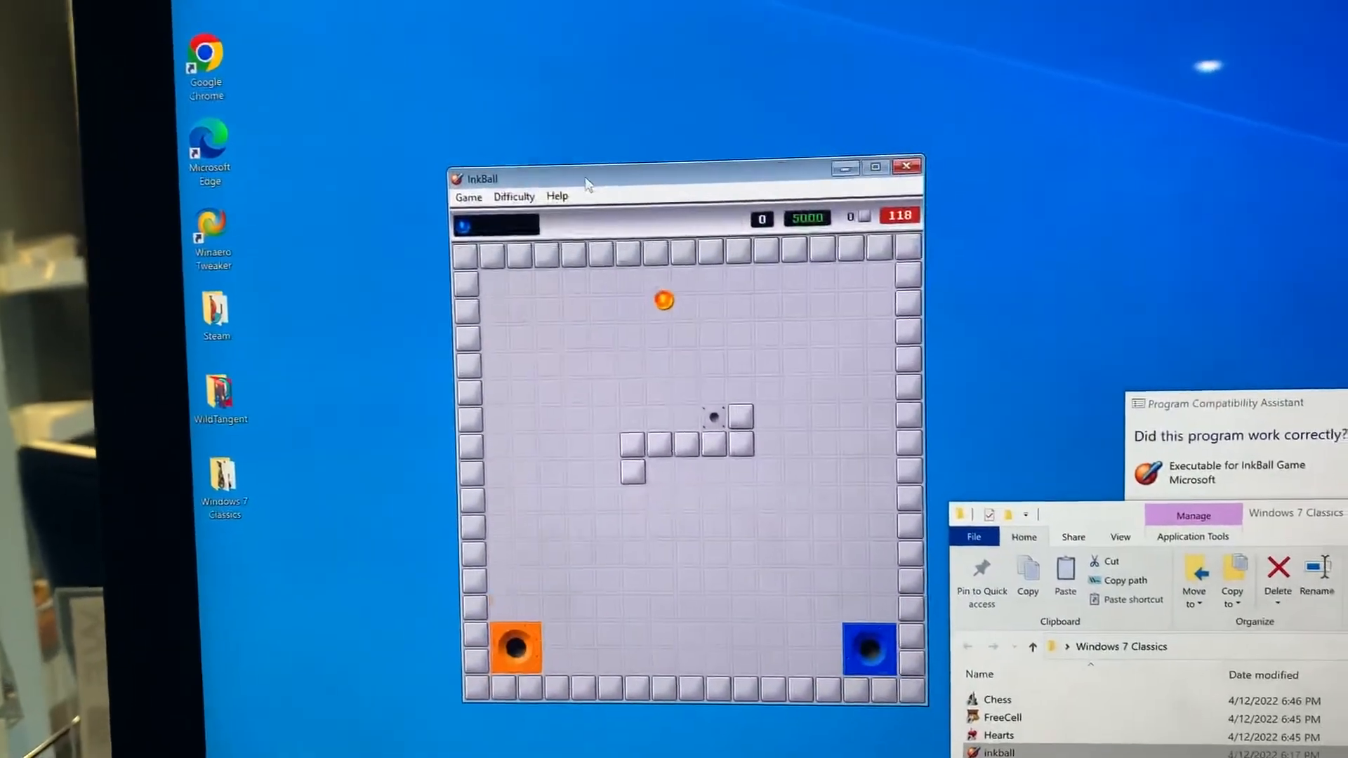
Reposition the InkBall window and draw an ink line curving down toward the middle blocks
{"action": "left_click_drag", "start_coordinate": [579, 348], "coordinate": [680, 464]}
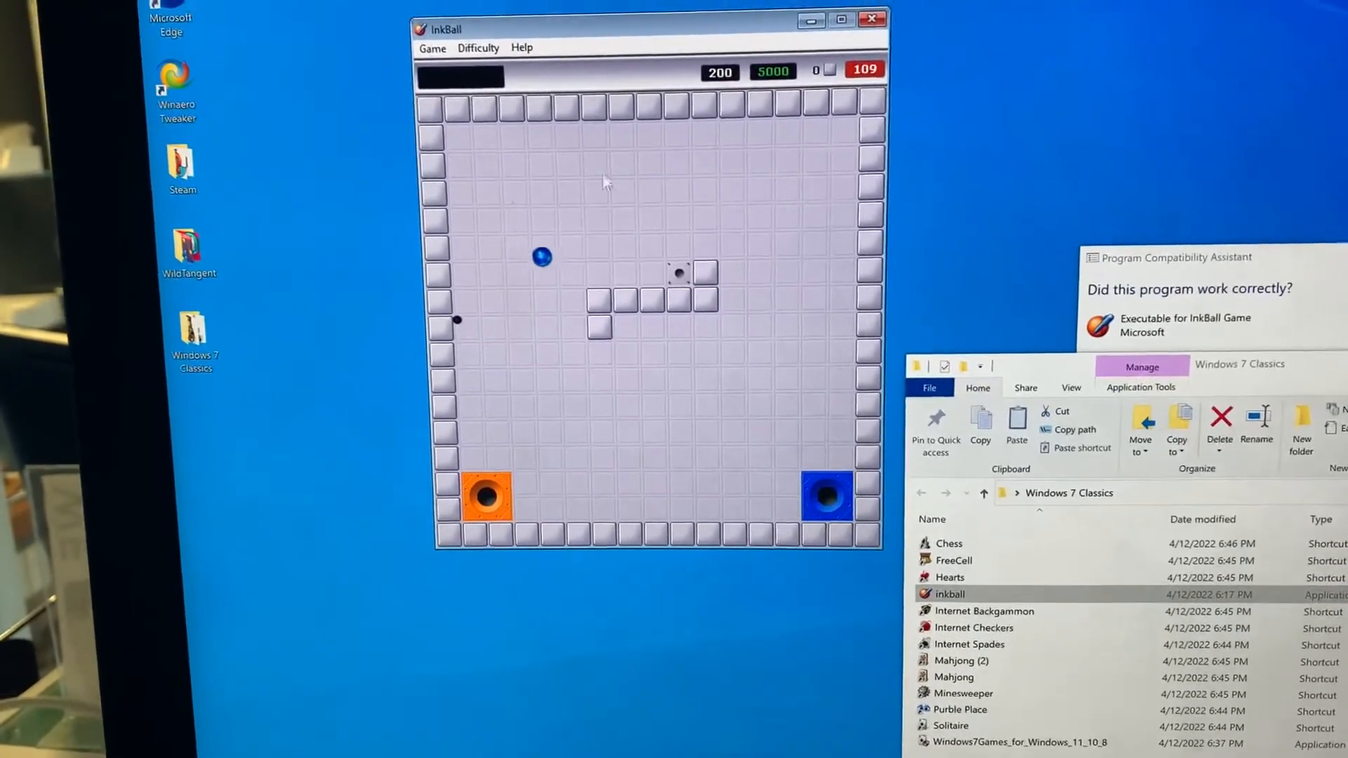
{"action": "left_click_drag", "start_coordinate": [447, 227], "coordinate": [628, 349]}
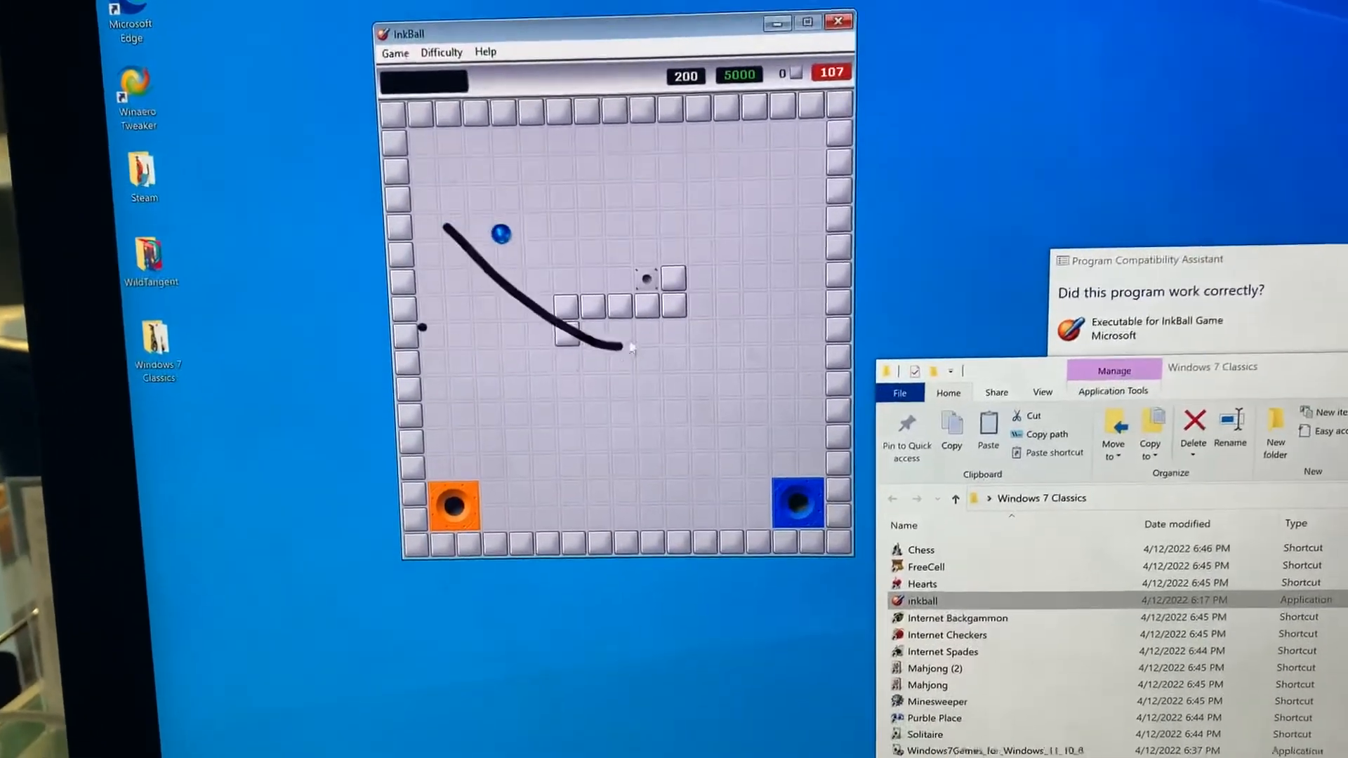